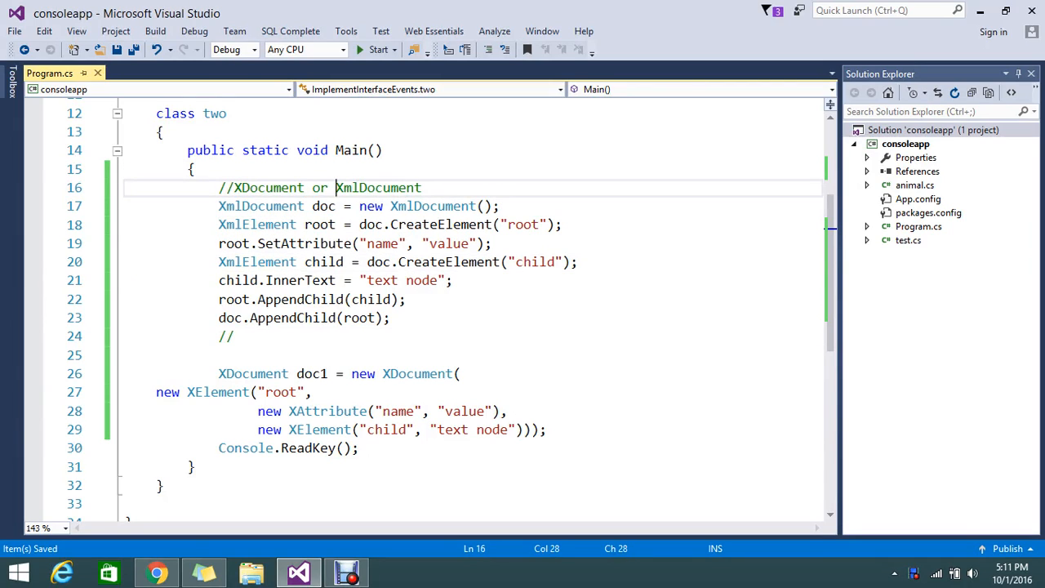
Step: Review the XmlDocument-based code block and the System.Xml.Linq namespace import
{"action": "double_click", "coordinate": [377, 186]}
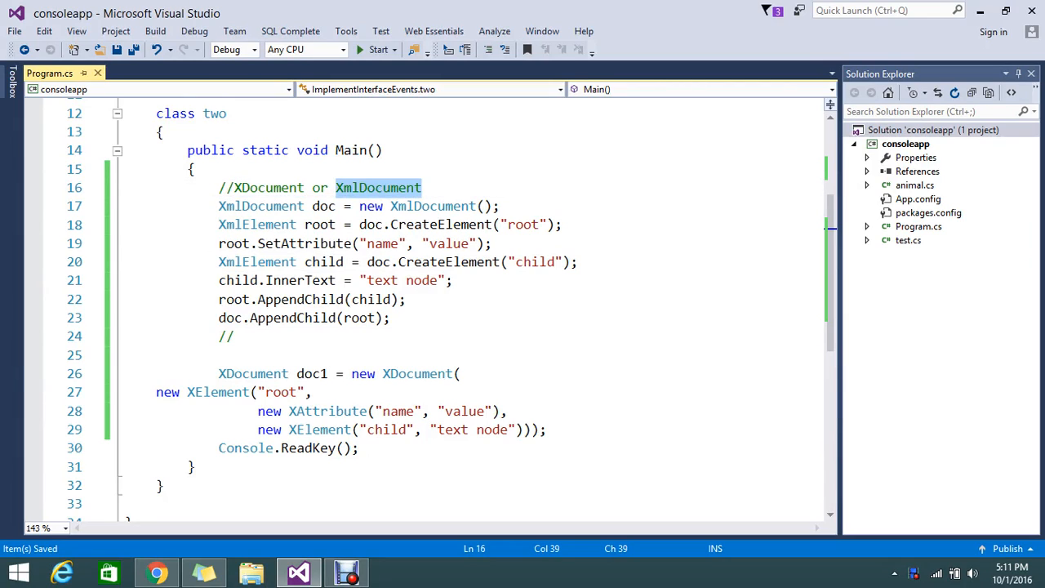
{"action": "left_click", "coordinate": [549, 225]}
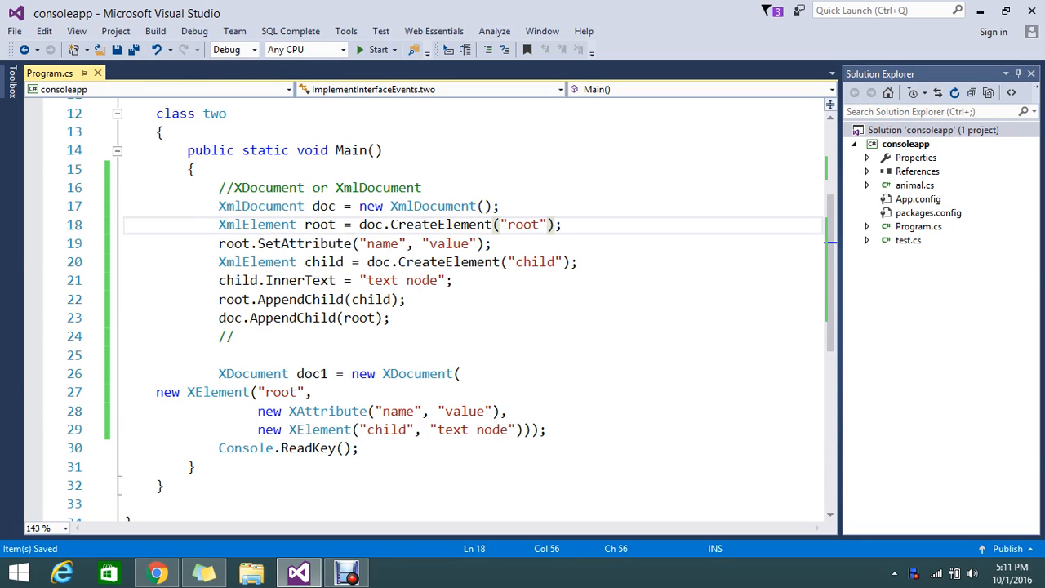
{"action": "left_click", "coordinate": [369, 186]}
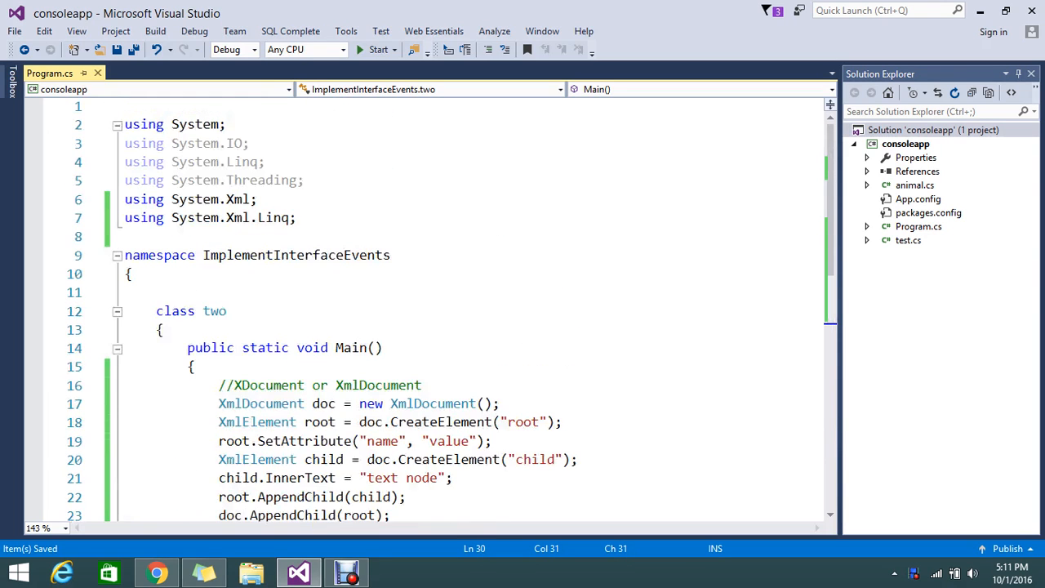
{"action": "scroll", "scroll_direction": "down", "scroll_amount": 3}
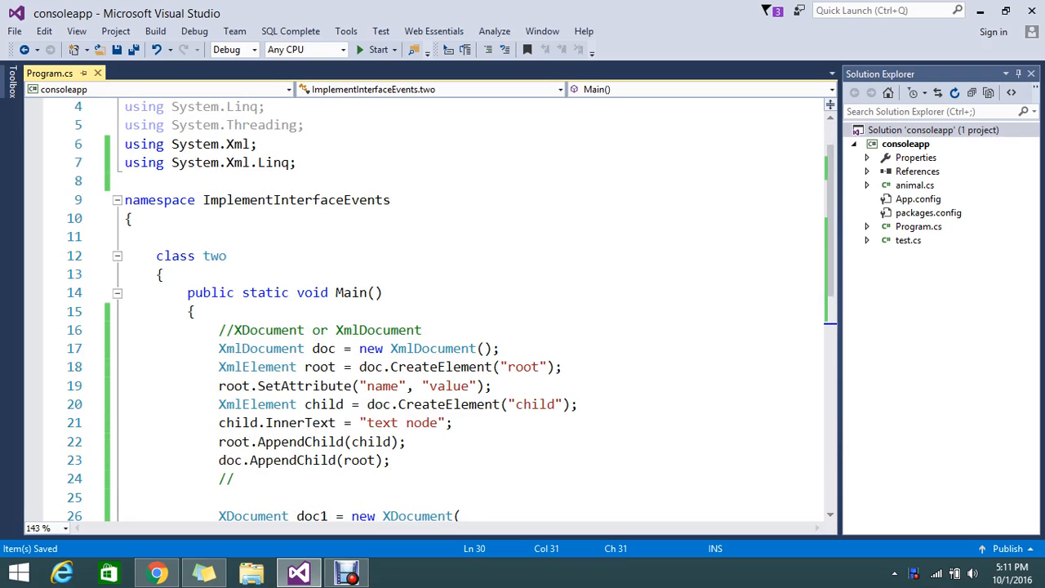
{"action": "left_click_drag", "start_coordinate": [219, 330], "coordinate": [390, 460]}
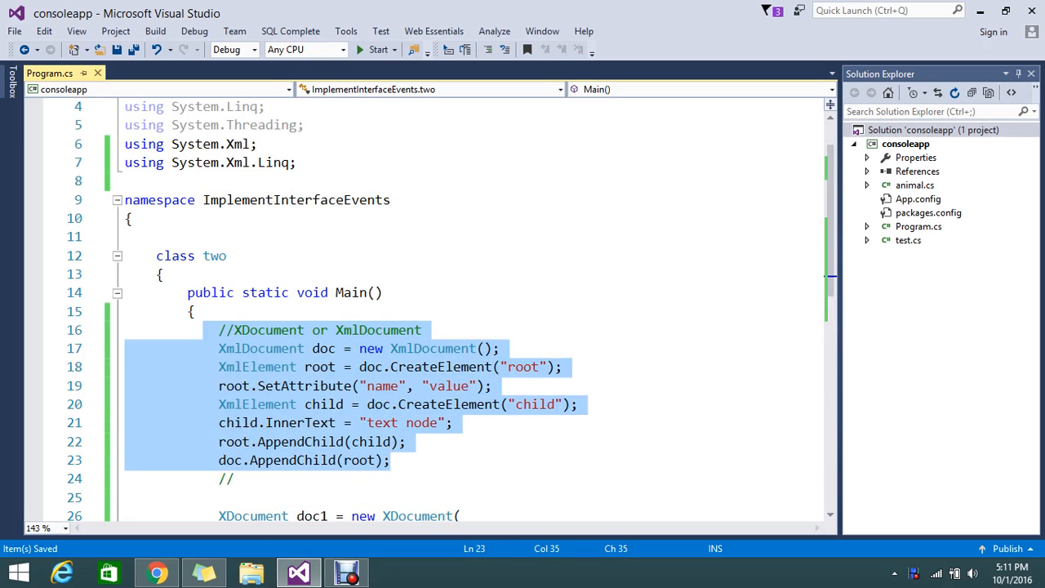
{"action": "left_click", "coordinate": [274, 164]}
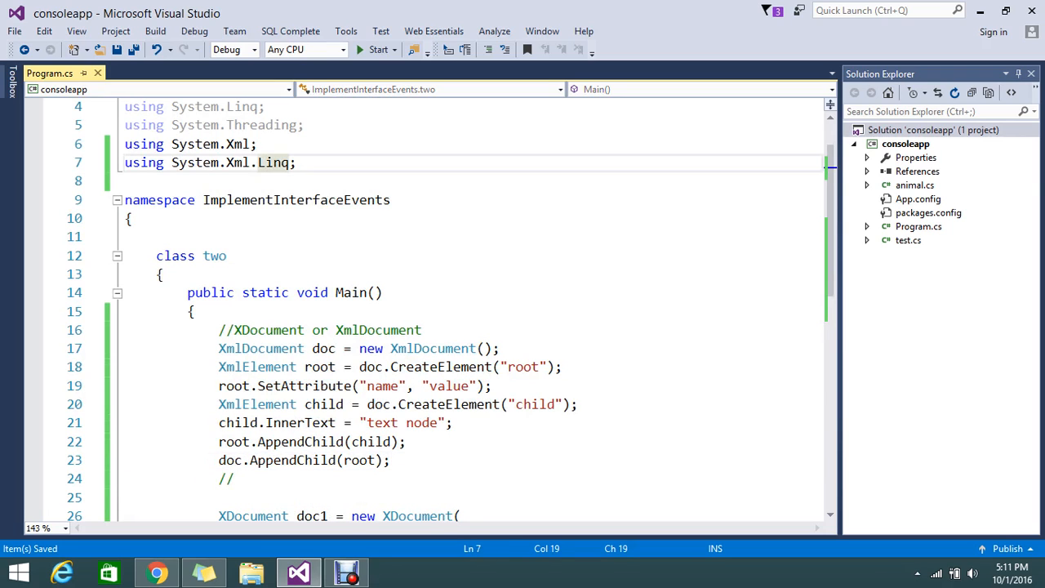
Step: Review the XDocument code: the child element, name attribute, XAttribute and SetAttribute lines, and doc1
{"action": "scroll", "scroll_direction": "down", "scroll_amount": 3}
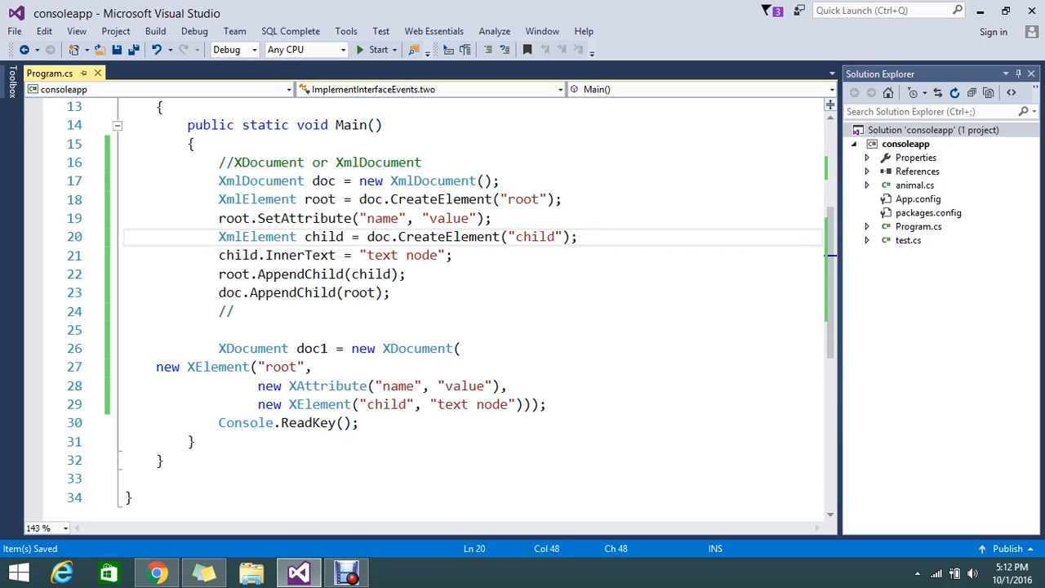
{"action": "double_click", "coordinate": [323, 236]}
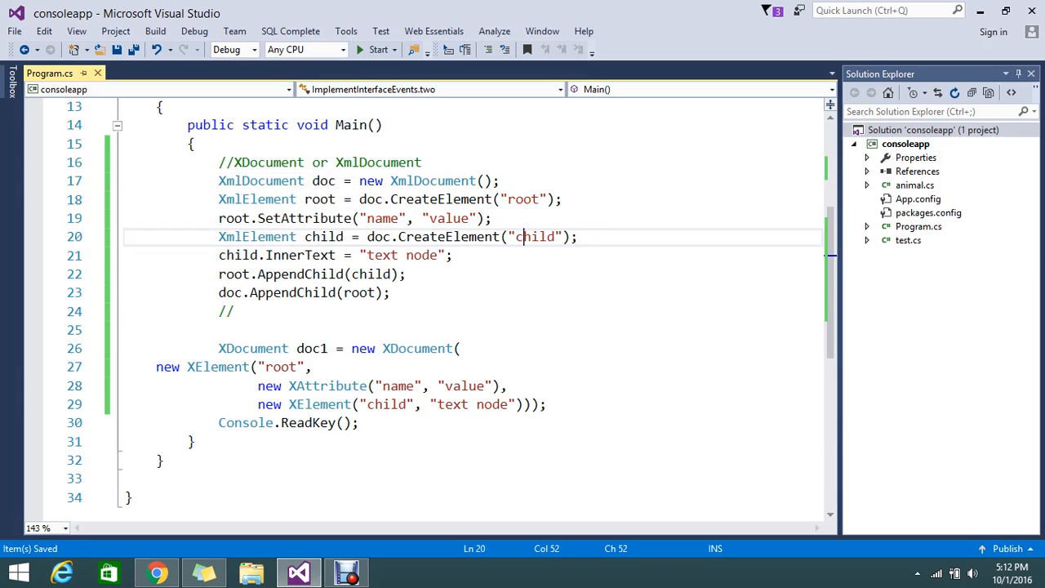
{"action": "double_click", "coordinate": [536, 235]}
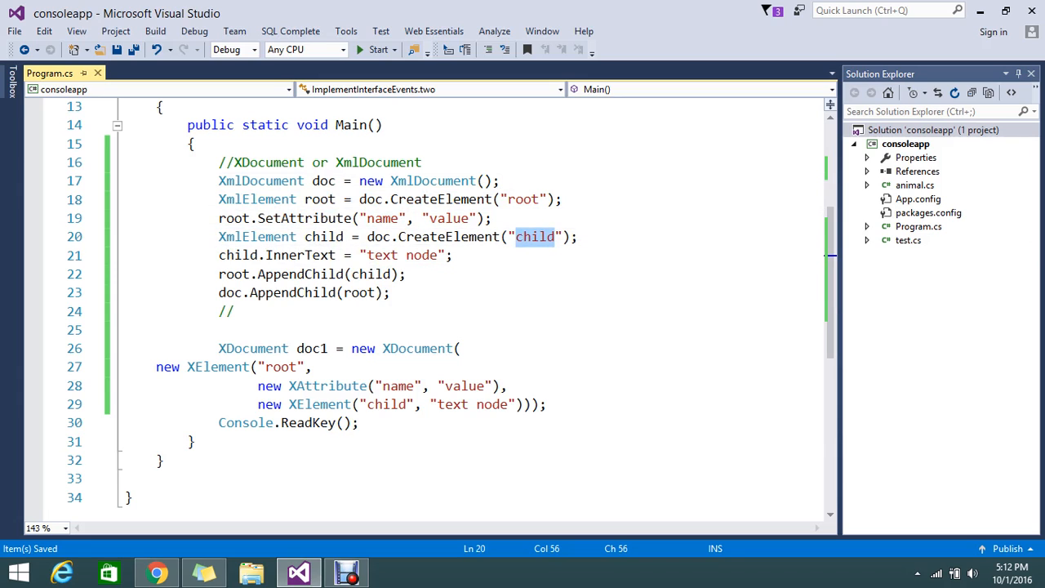
{"action": "left_click", "coordinate": [454, 254]}
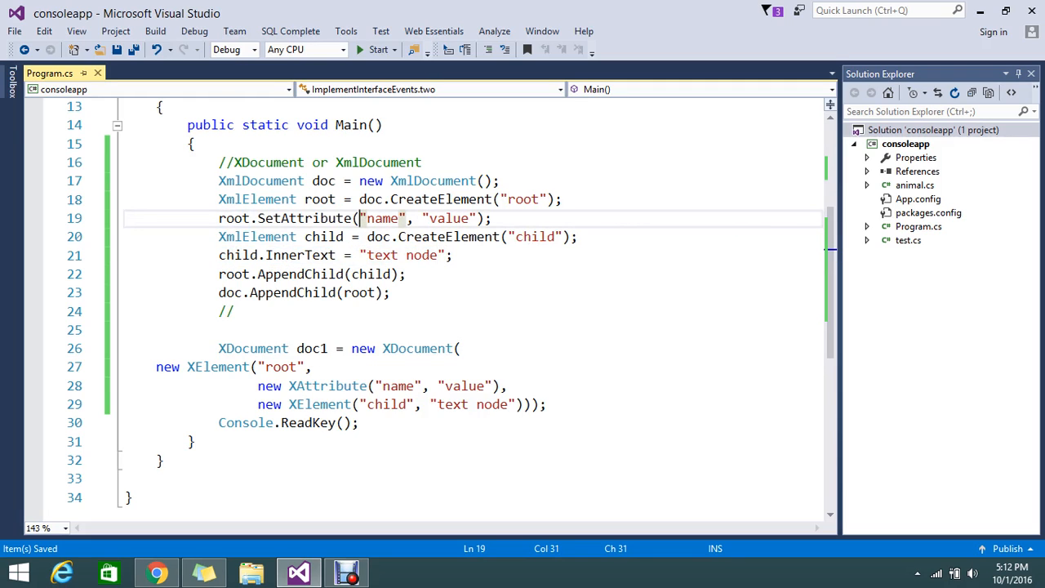
{"action": "scroll", "scroll_direction": "down", "scroll_amount": 3}
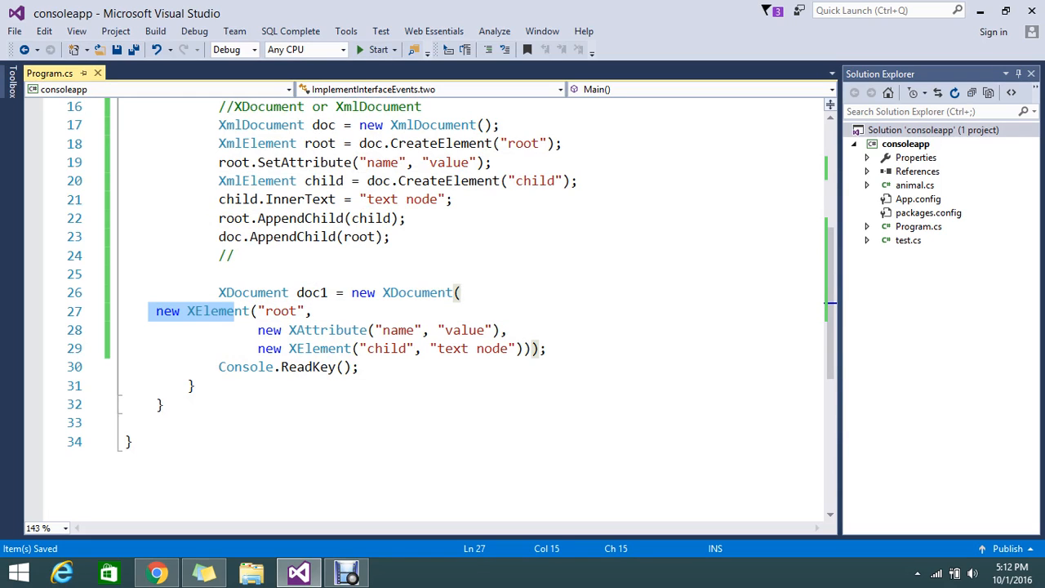
{"action": "left_click", "coordinate": [252, 293]}
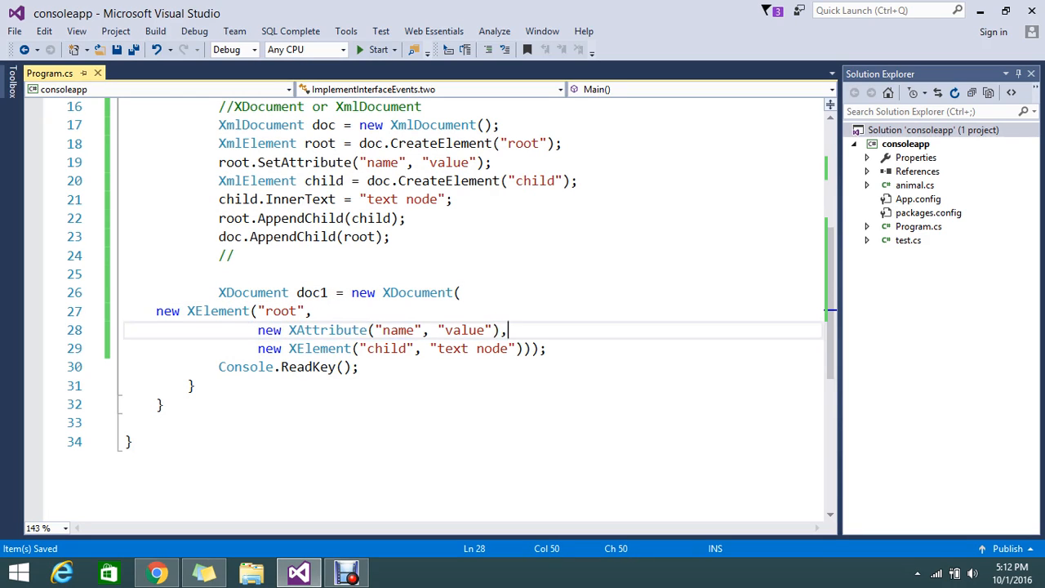
{"action": "double_click", "coordinate": [326, 330]}
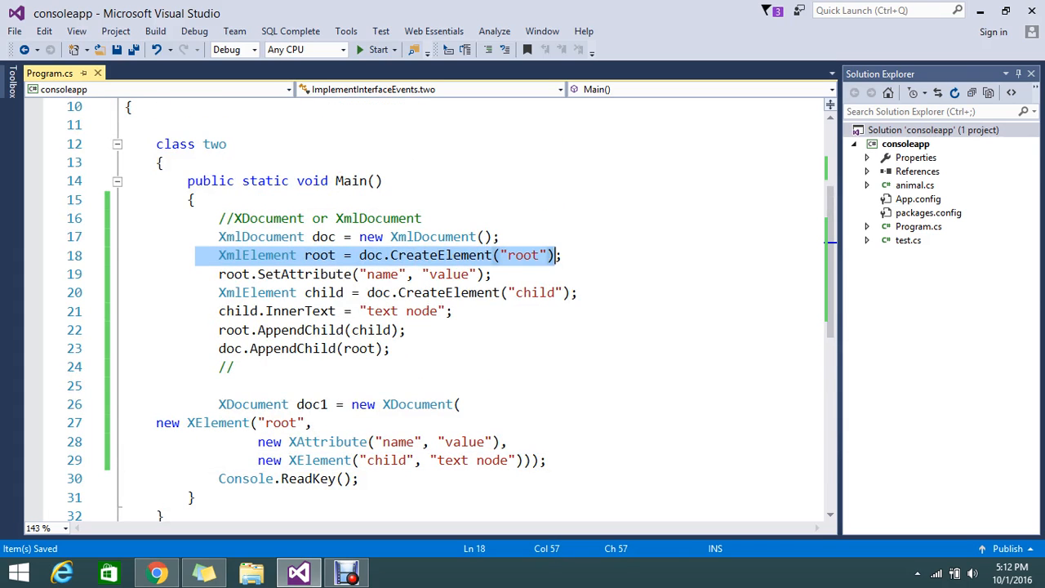
{"action": "left_click", "coordinate": [294, 274]}
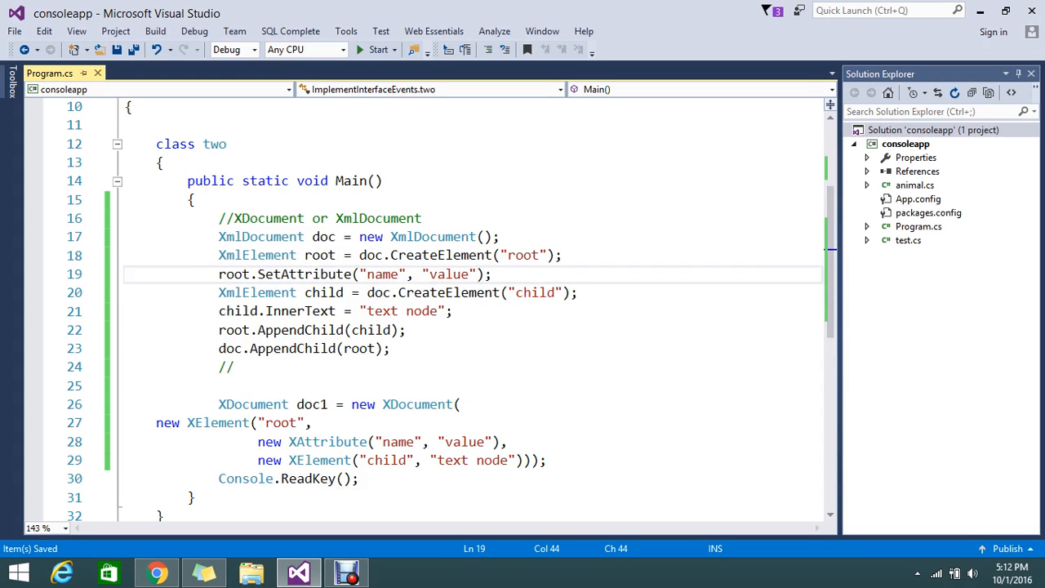
{"action": "double_click", "coordinate": [534, 292]}
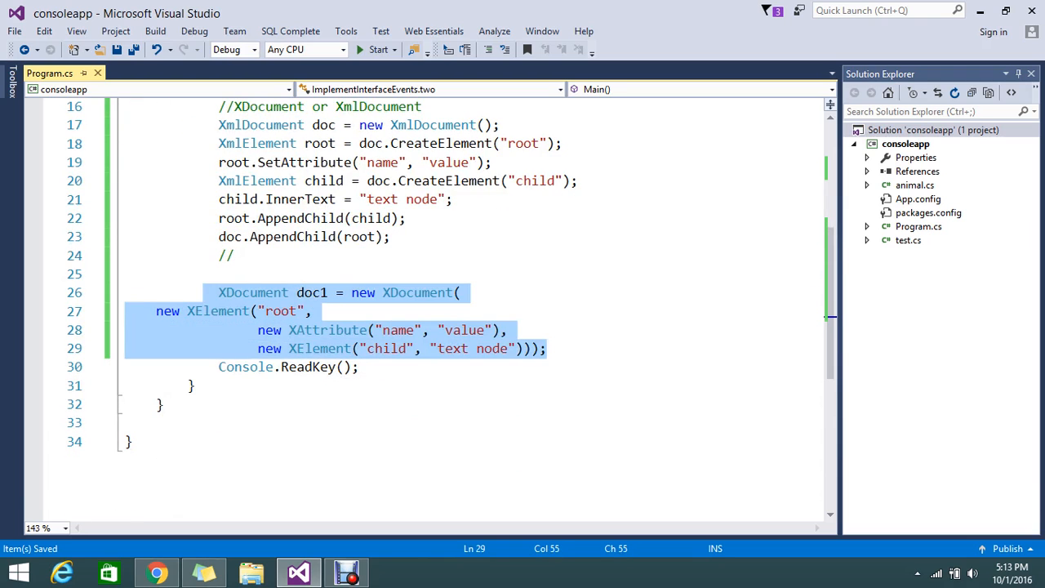
{"action": "double_click", "coordinate": [312, 292]}
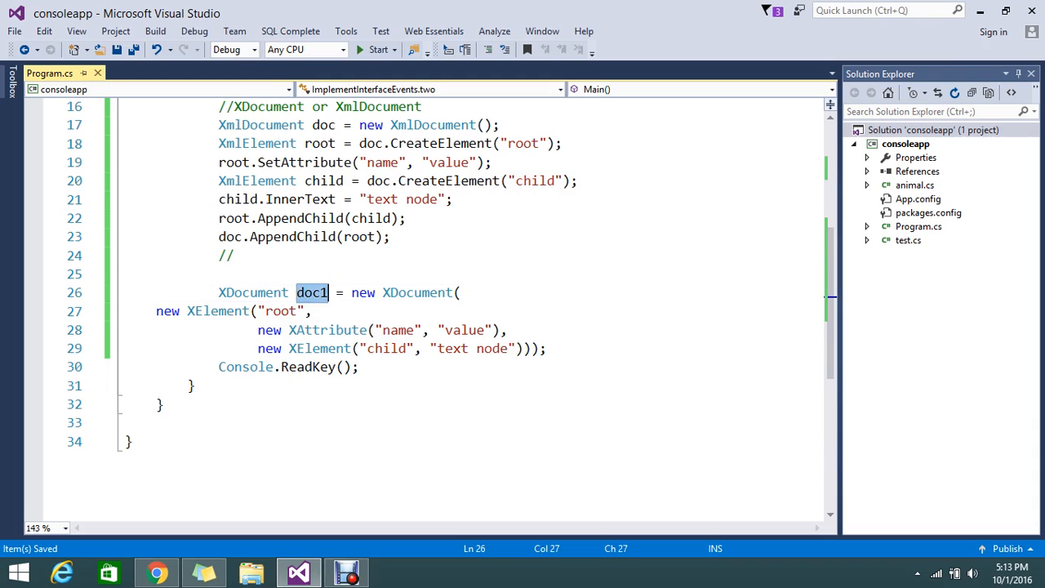
Step: Add Console.WriteLine(doc); after the XmlDocument is built
{"action": "left_click", "coordinate": [206, 311]}
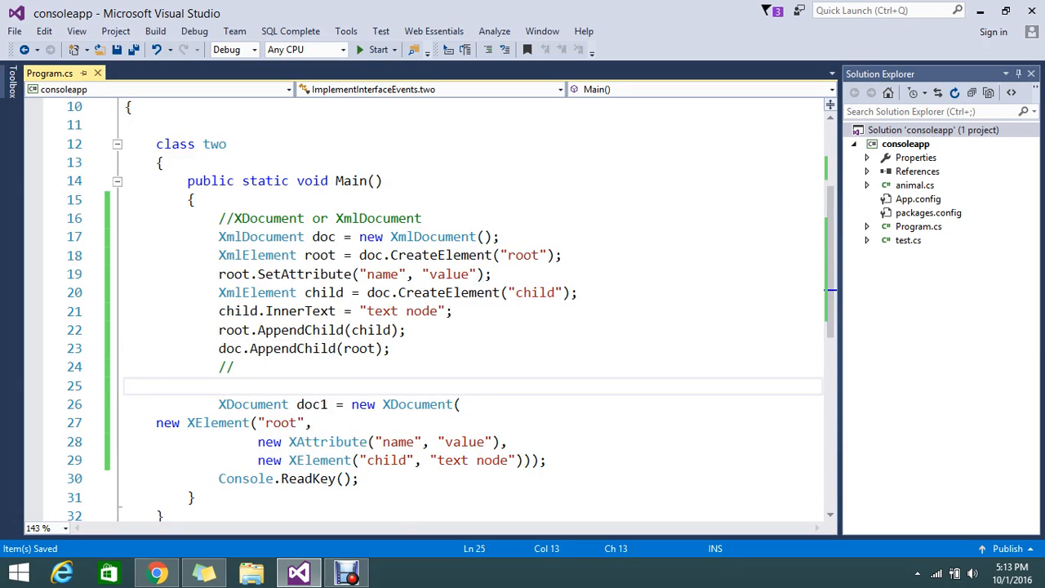
{"action": "type", "text": "Console"}
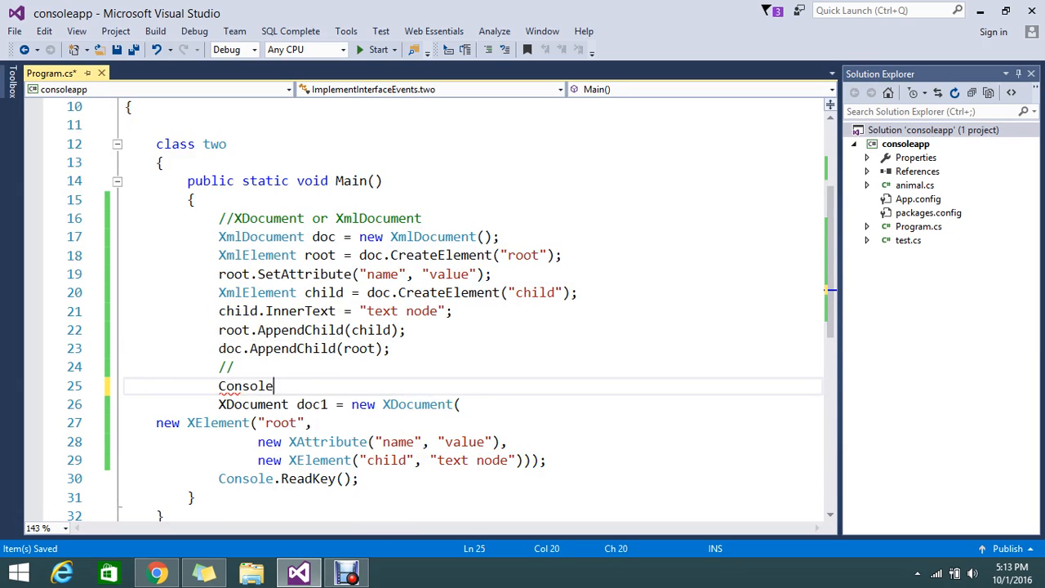
{"action": "type", "text": ".wr"}
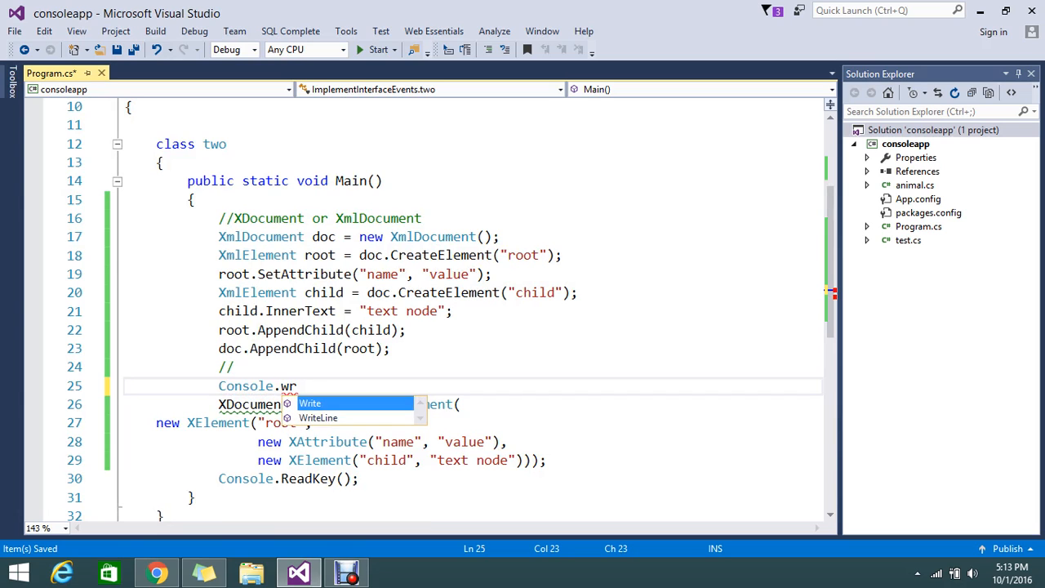
{"action": "type", "text": "WriteLine(d"}
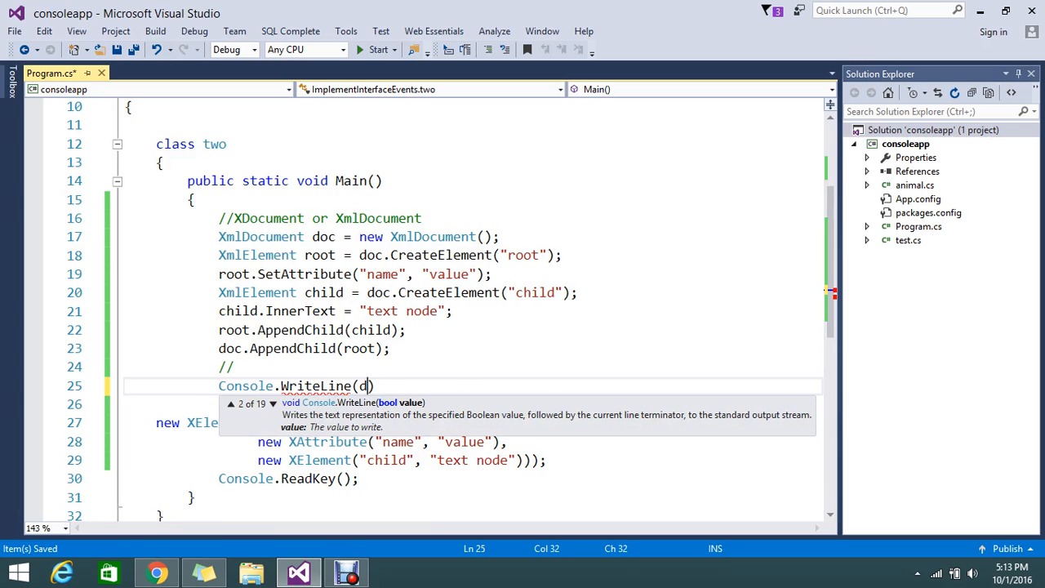
{"action": "type", "text": "oc"}
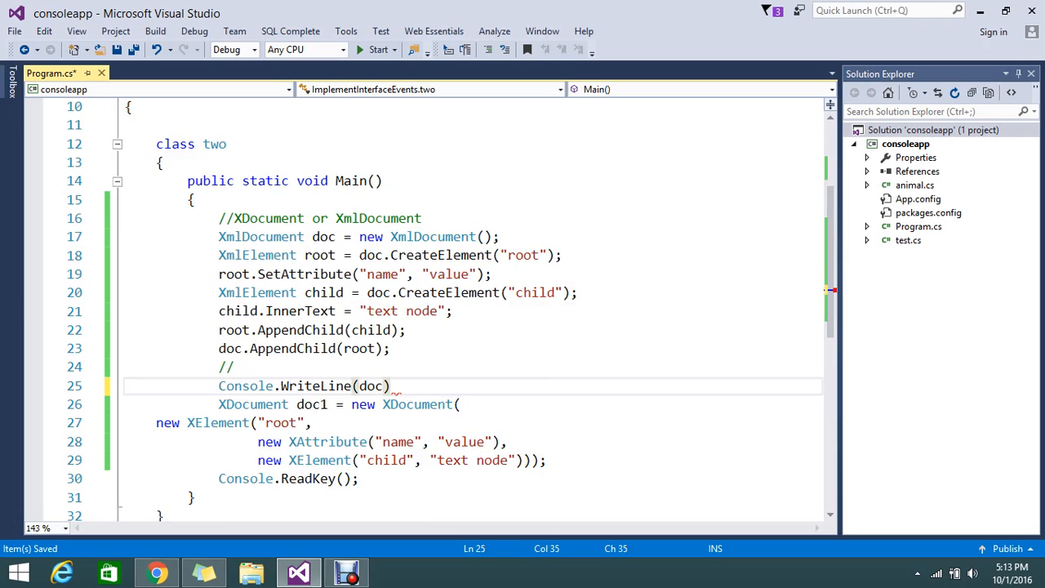
{"action": "type", "text": ";"}
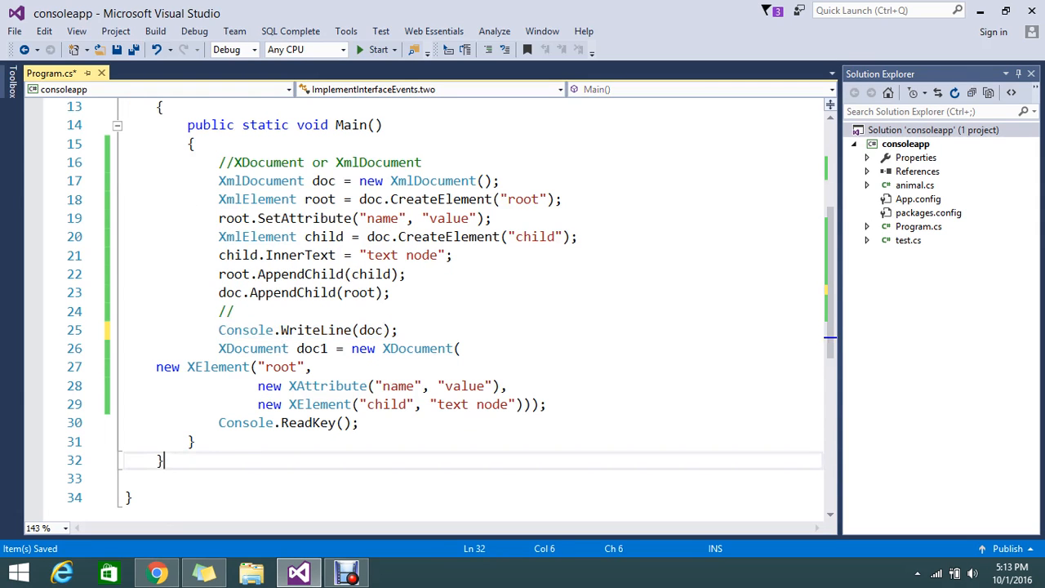
Step: Add Console.WriteLine(doc1); after the XDocument build and launch debugging to pause at the XmlDocument creation line
{"action": "type", "text": "Console.WriteLine(doc);"}
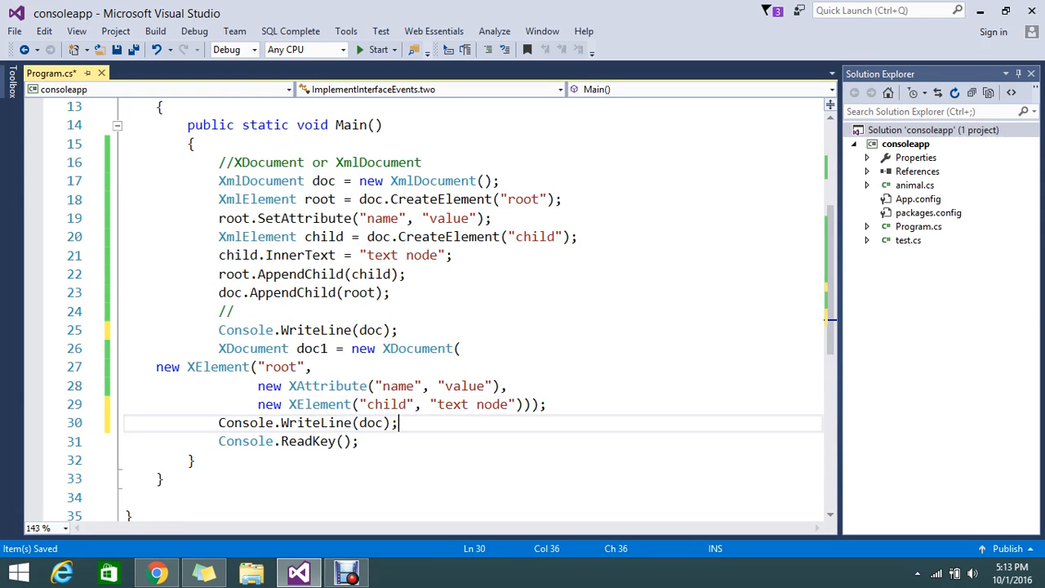
{"action": "mouse_move", "coordinate": [382, 421]}
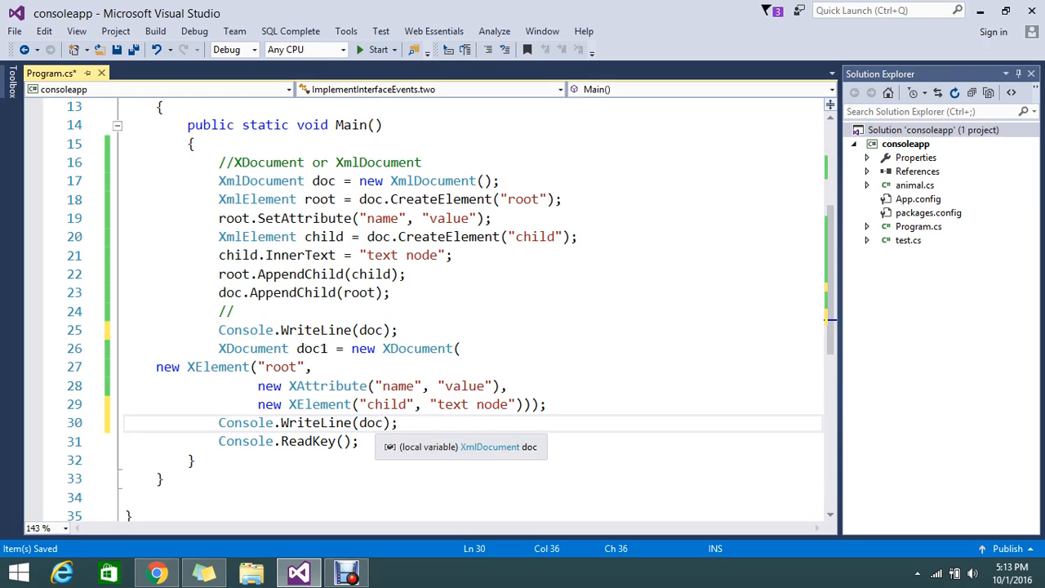
{"action": "type", "text": "1"}
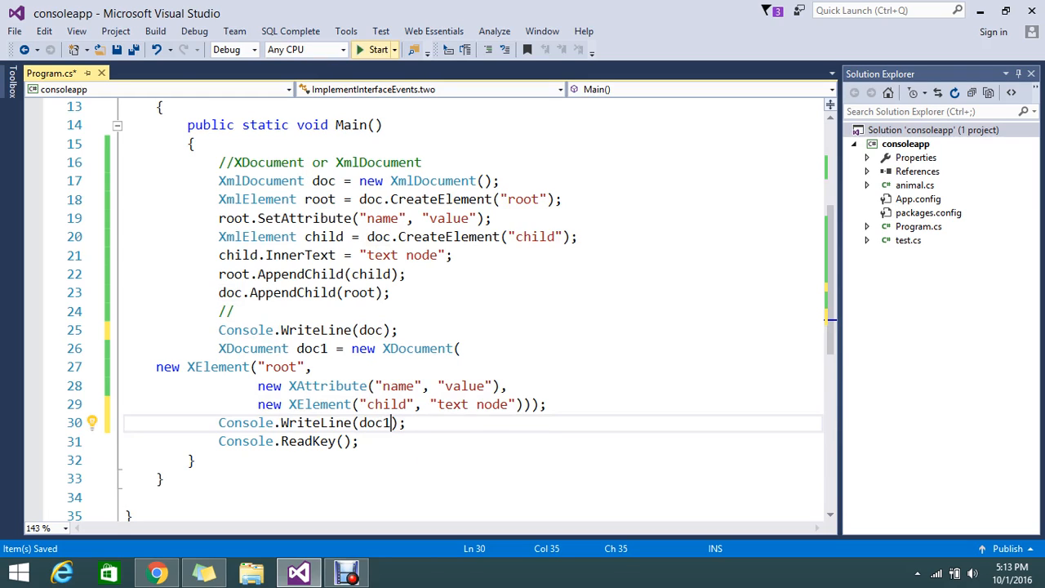
{"action": "left_click", "coordinate": [376, 49]}
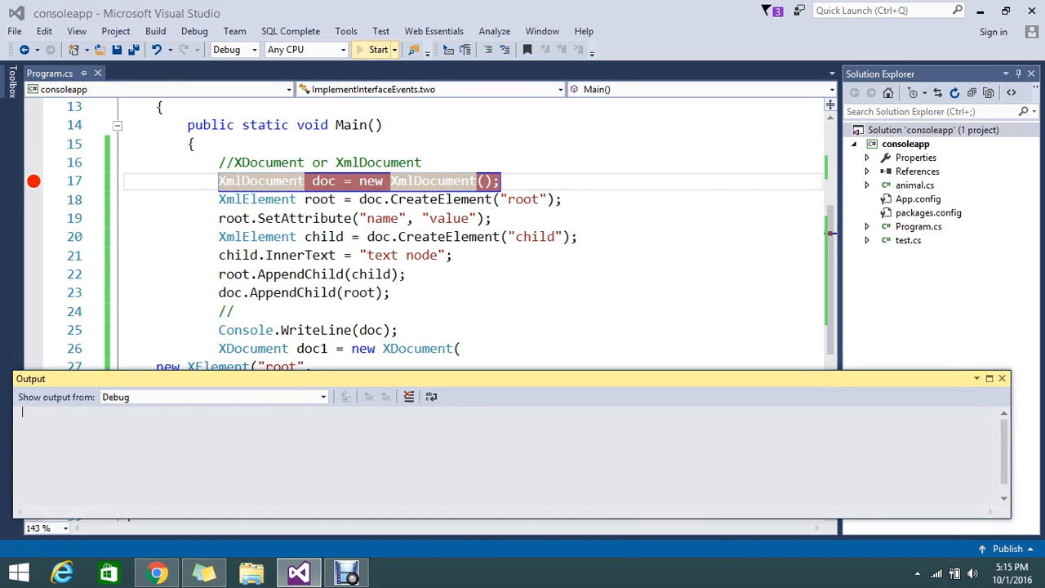
Step: Start the console app under the debugger, stop the session, and run it again
{"action": "left_click", "coordinate": [378, 49]}
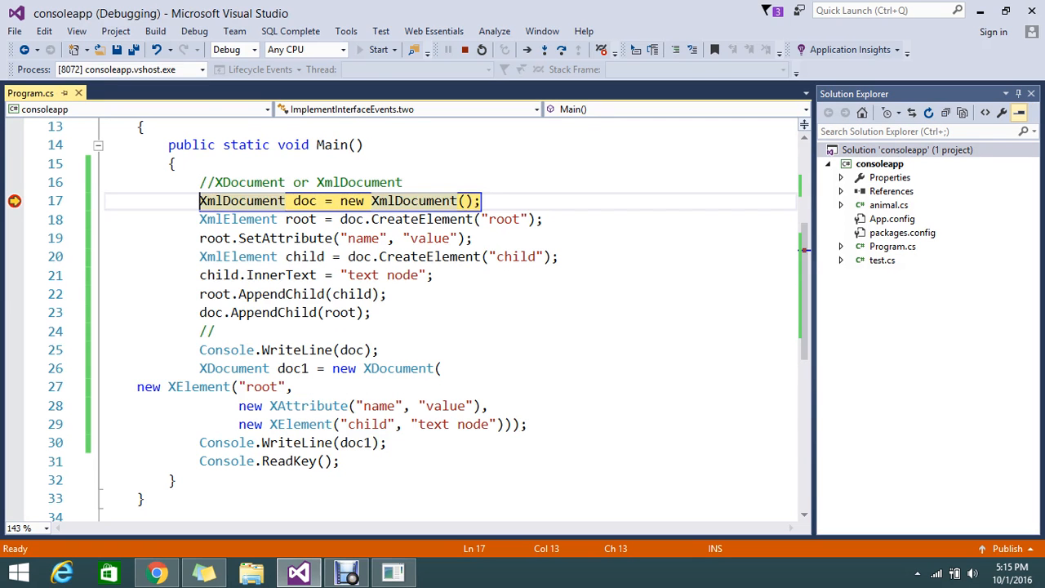
{"action": "left_click", "coordinate": [378, 49]}
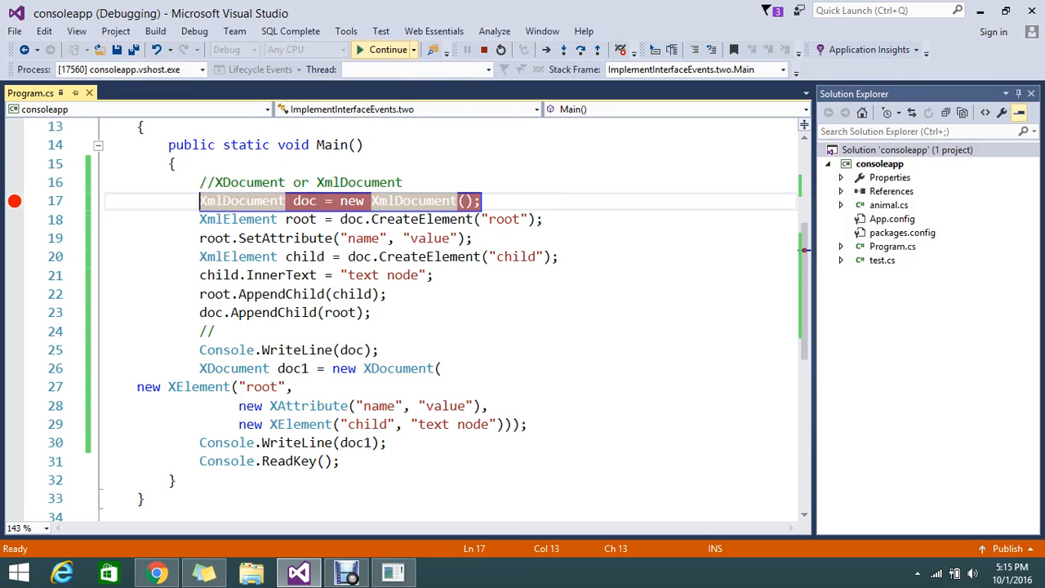
{"action": "left_click", "coordinate": [389, 49]}
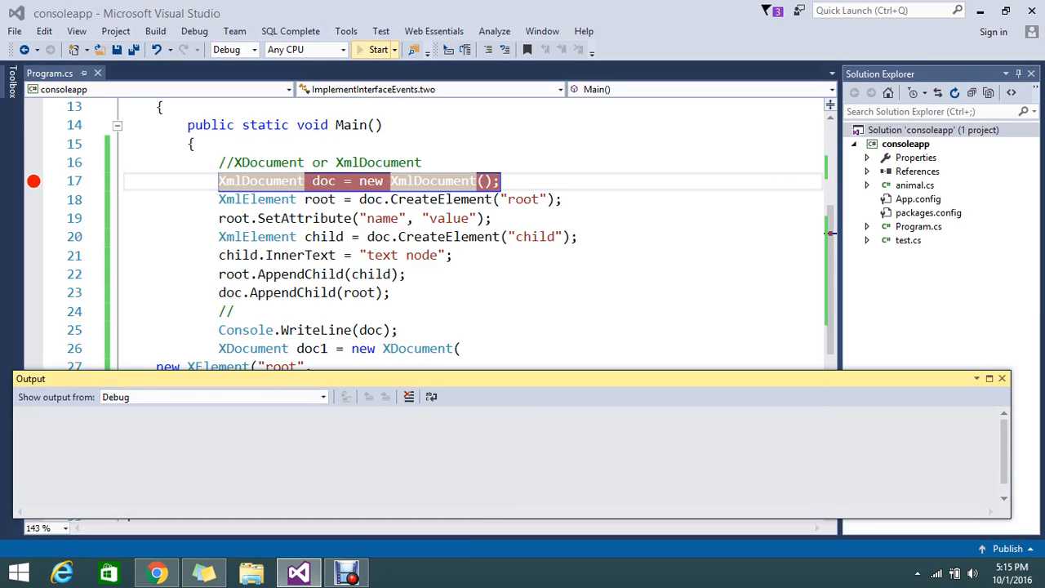
{"action": "left_click", "coordinate": [378, 49]}
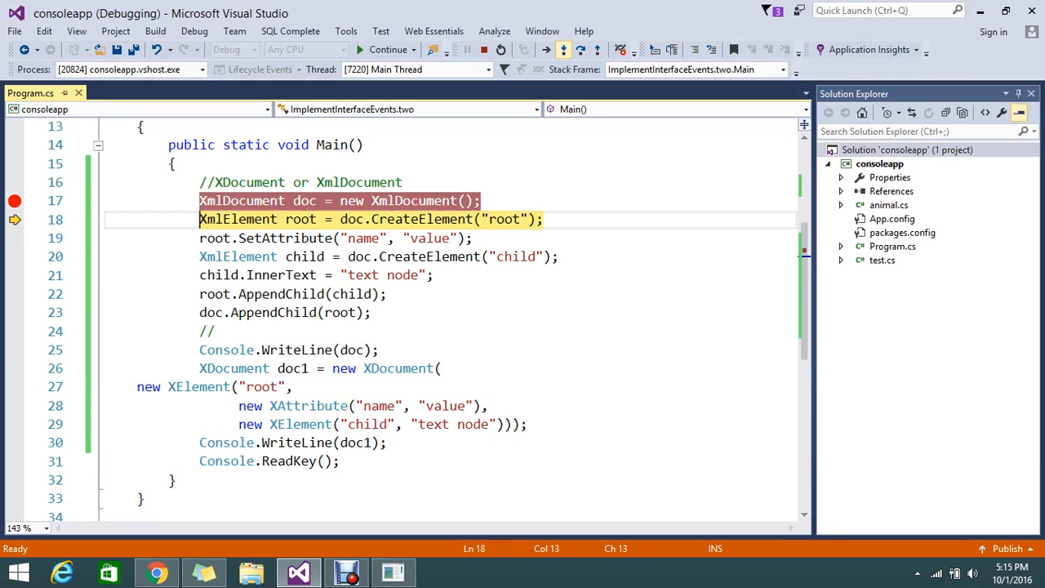
Step: Step over the XmlDocument-building statements with F10 until reaching Console.WriteLine(doc)
{"action": "key", "text": "F10"}
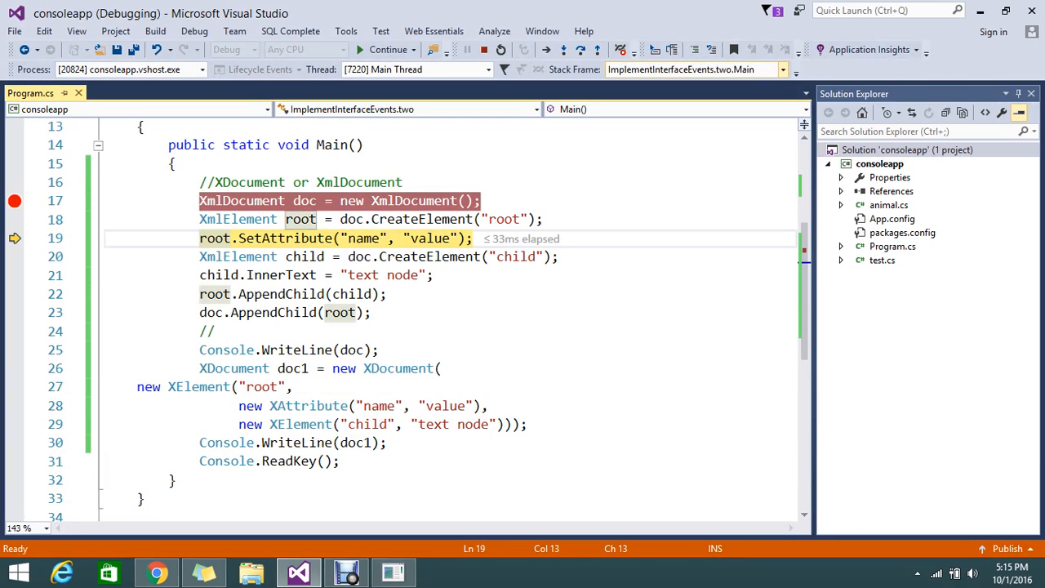
{"action": "key", "text": "F10"}
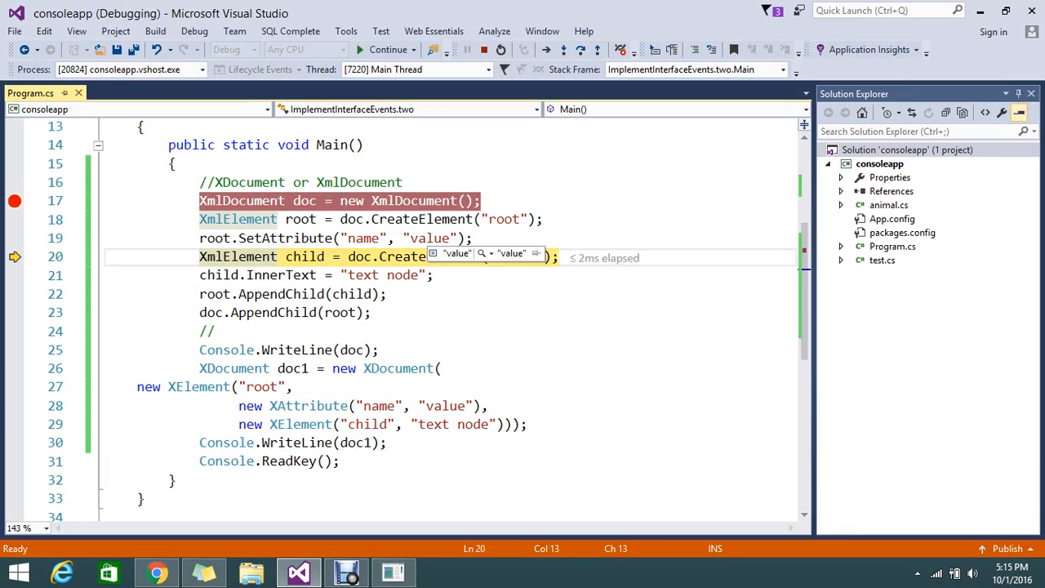
{"action": "key", "text": "F10"}
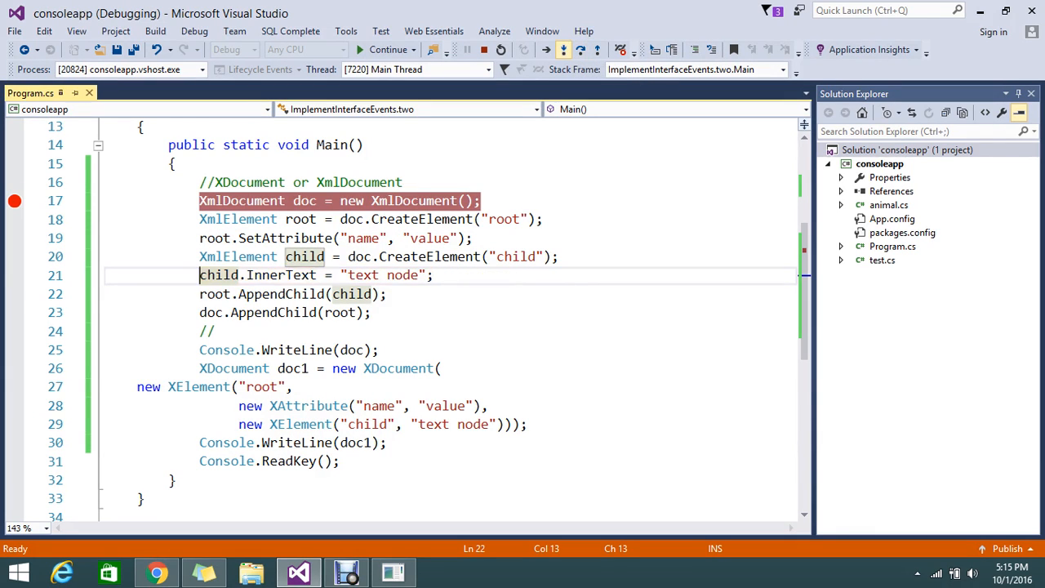
{"action": "key", "text": "F10"}
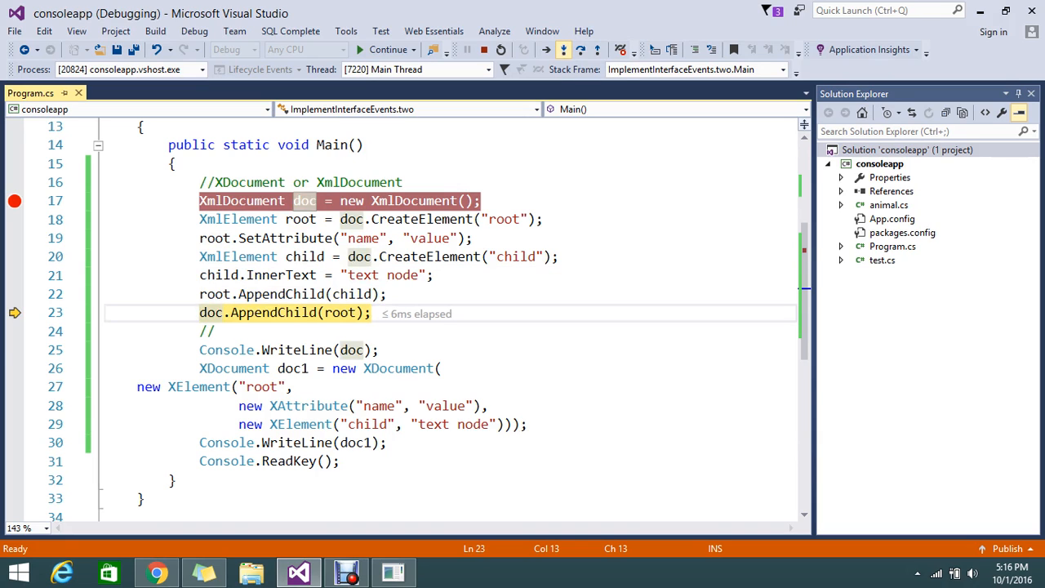
{"action": "key", "text": "F10"}
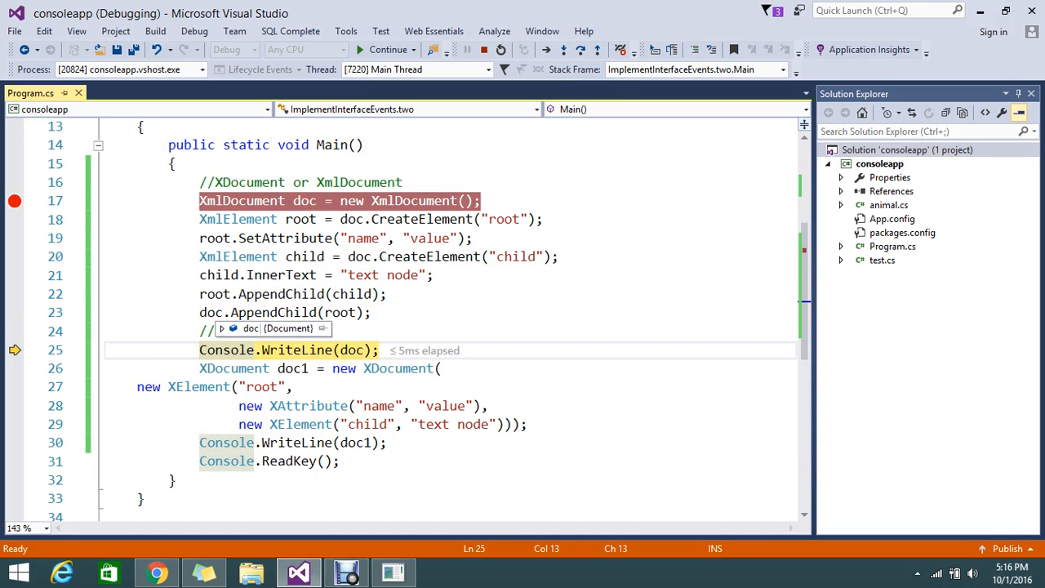
Step: Expand doc's data tip and view its OuterXml <root name="value"><child>text node</child></root>, then close the text view
{"action": "left_click", "coordinate": [220, 326]}
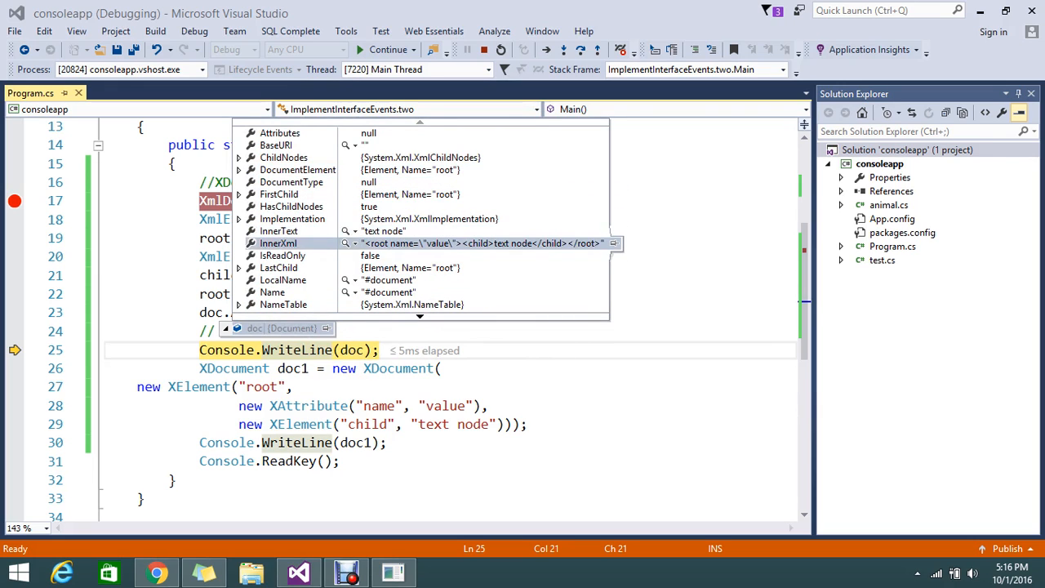
{"action": "scroll", "scroll_direction": "down", "scroll_amount": 3}
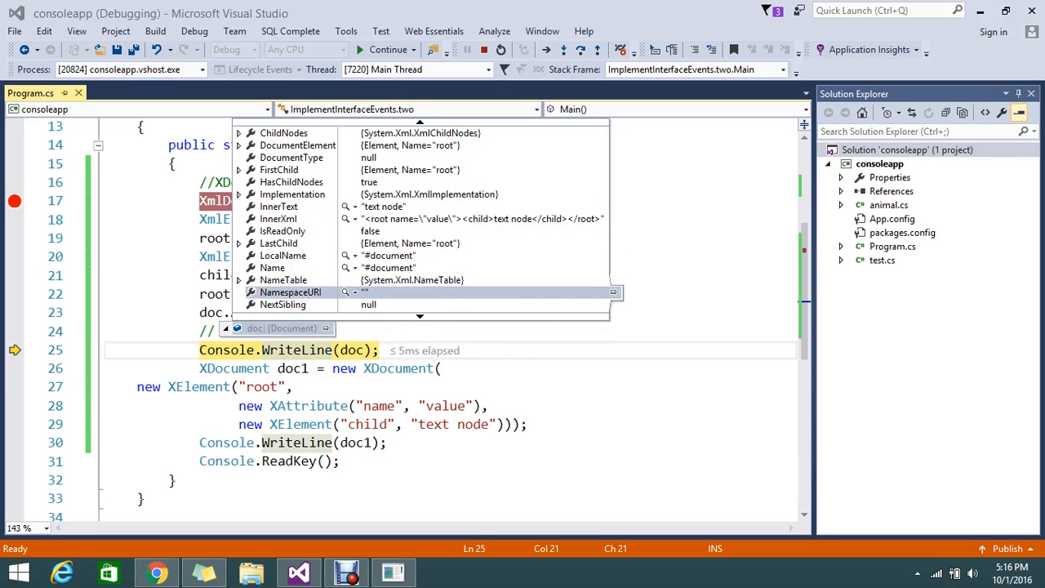
{"action": "scroll", "scroll_direction": "down", "scroll_amount": 3}
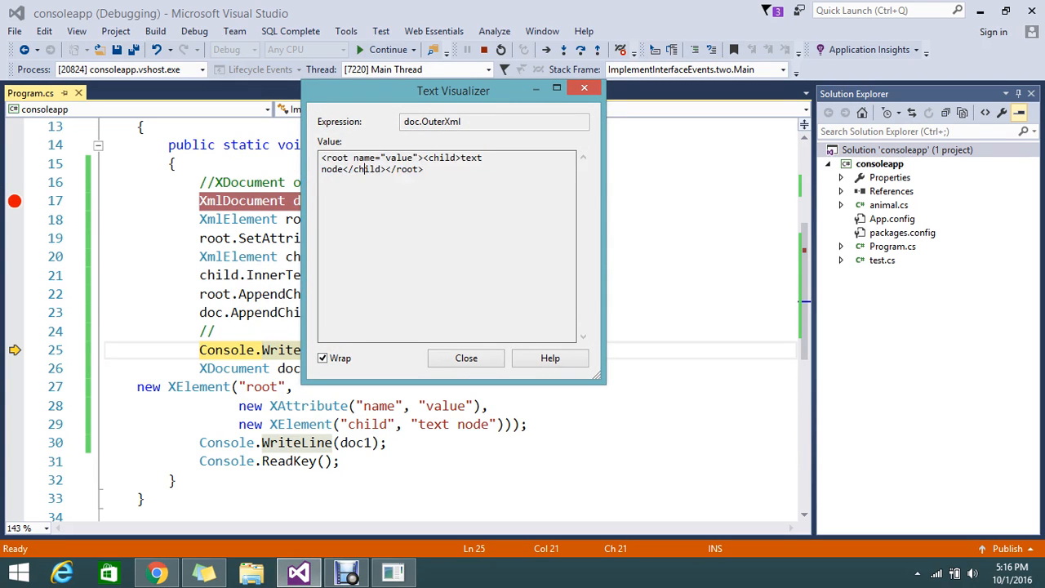
{"action": "left_click_drag", "start_coordinate": [324, 168], "coordinate": [425, 169]}
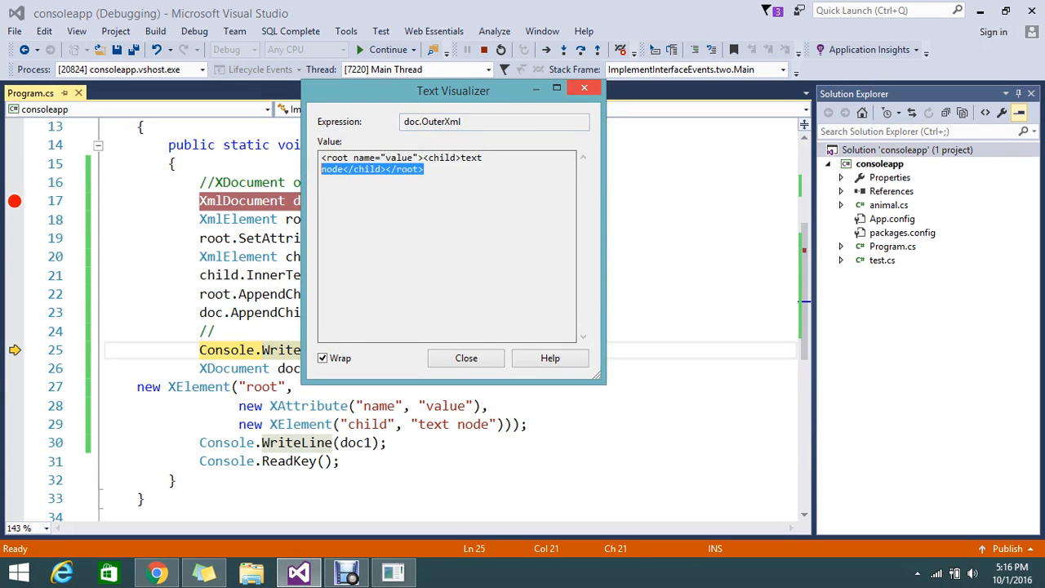
{"action": "left_click", "coordinate": [465, 358]}
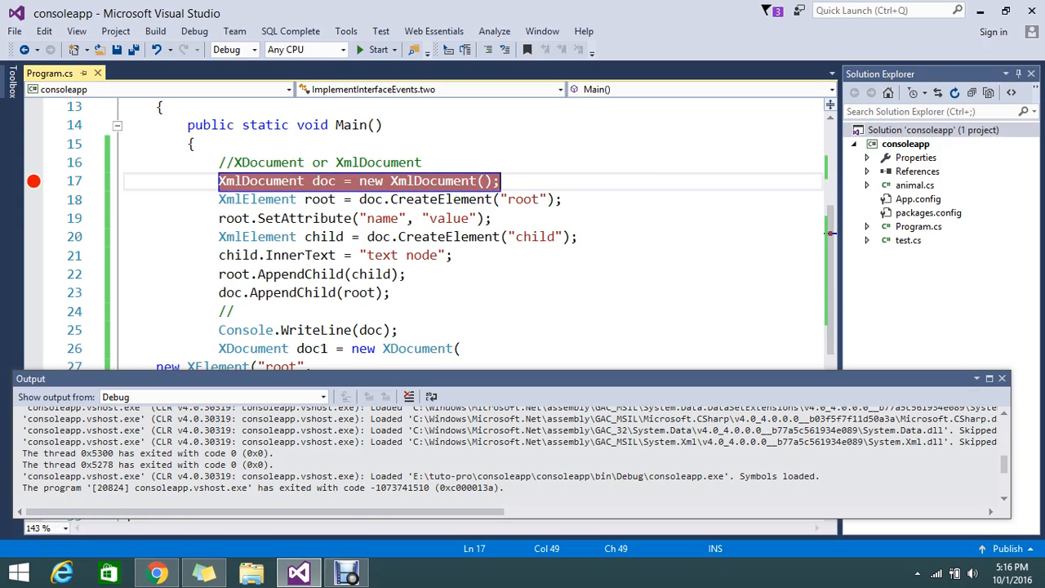
Step: Close the debug output pane and remove the breakpoint from line 17
{"action": "left_click", "coordinate": [1003, 379]}
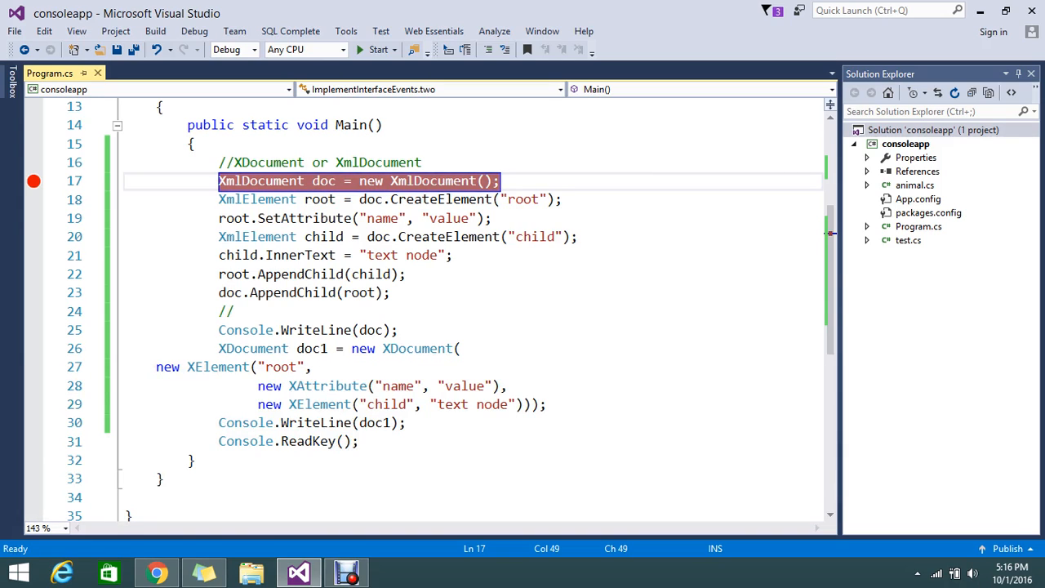
{"action": "left_click", "coordinate": [307, 180]}
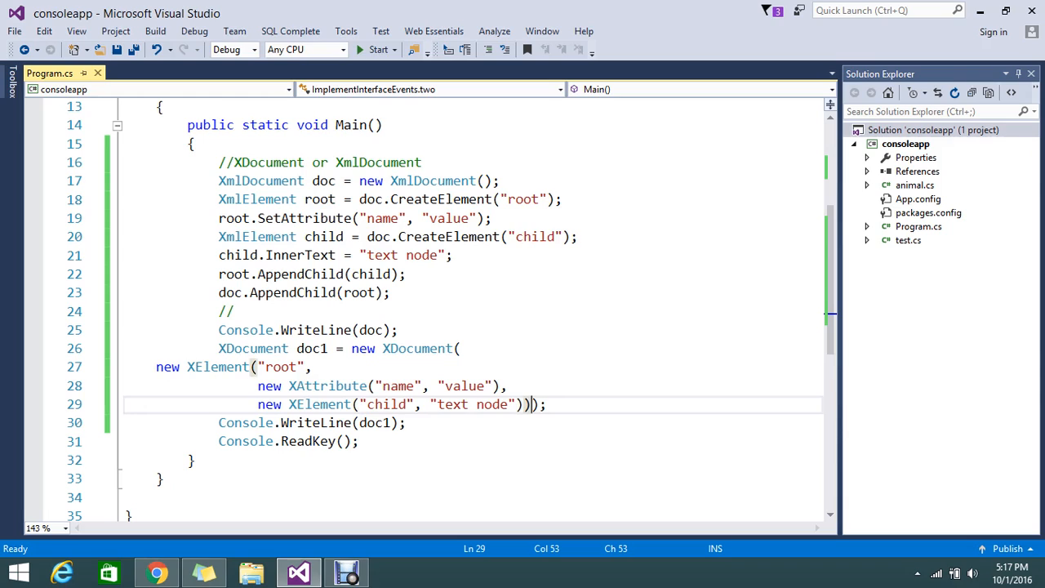
Step: Delete the nested XElement/XAttribute arguments leaving new XDocument(), then select the XmlDocument statements on lines 17–21
{"action": "left_click_drag", "start_coordinate": [155, 366], "coordinate": [529, 405]}
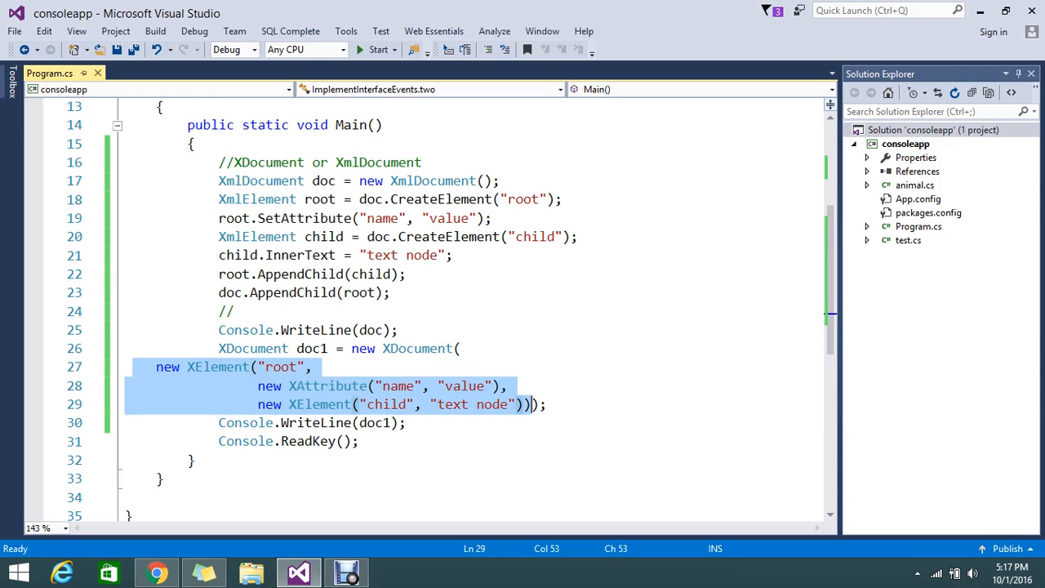
{"action": "key", "text": "Delete"}
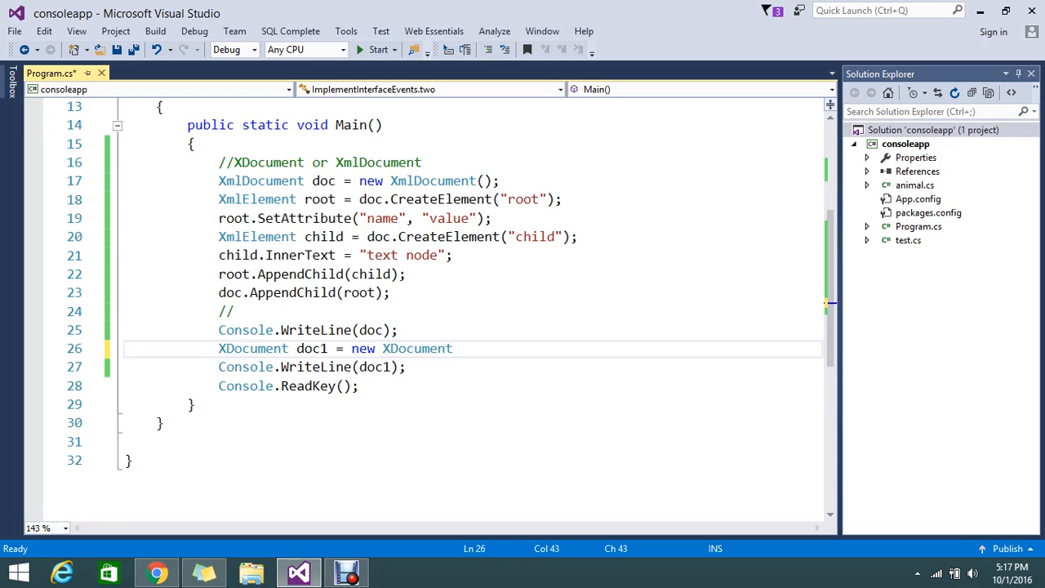
{"action": "type", "text": "("}
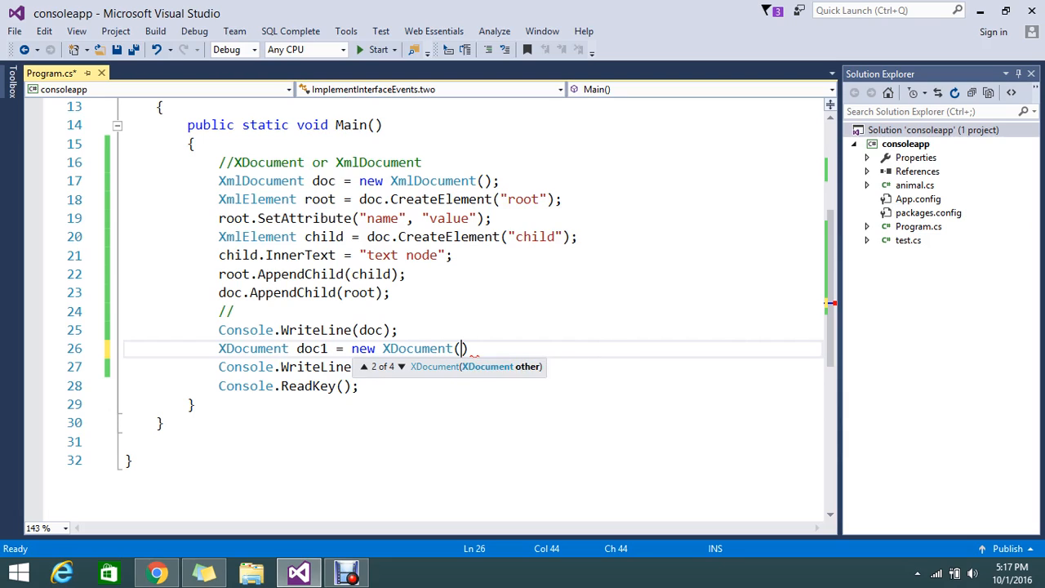
{"action": "left_click", "coordinate": [401, 366]}
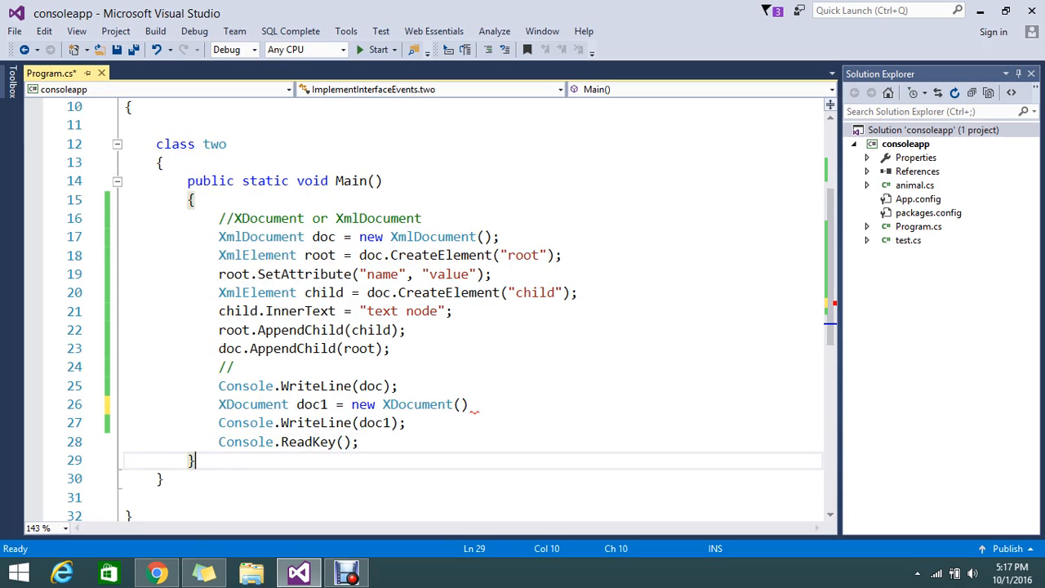
{"action": "left_click_drag", "start_coordinate": [218, 235], "coordinate": [405, 311]}
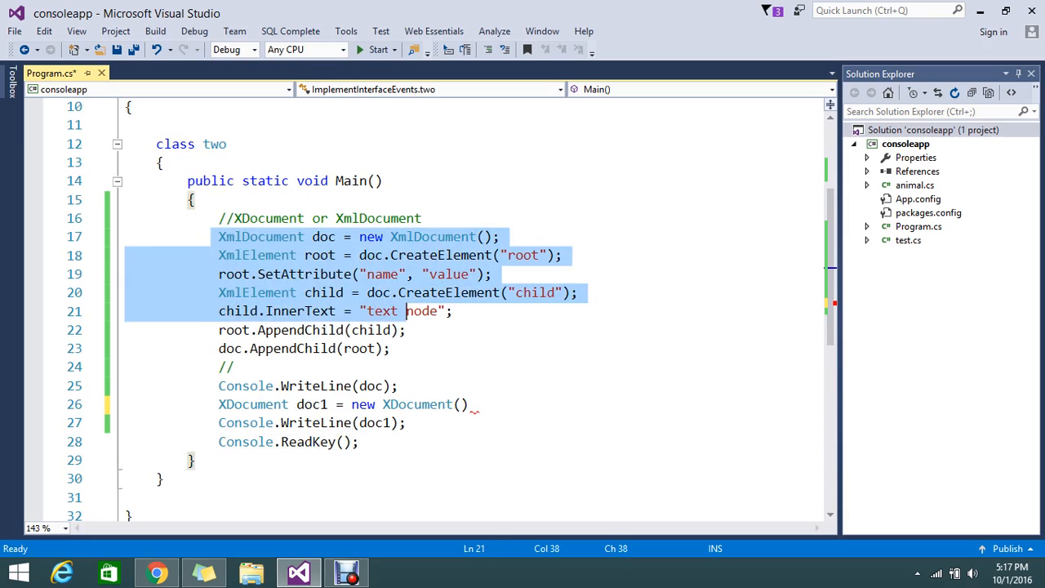